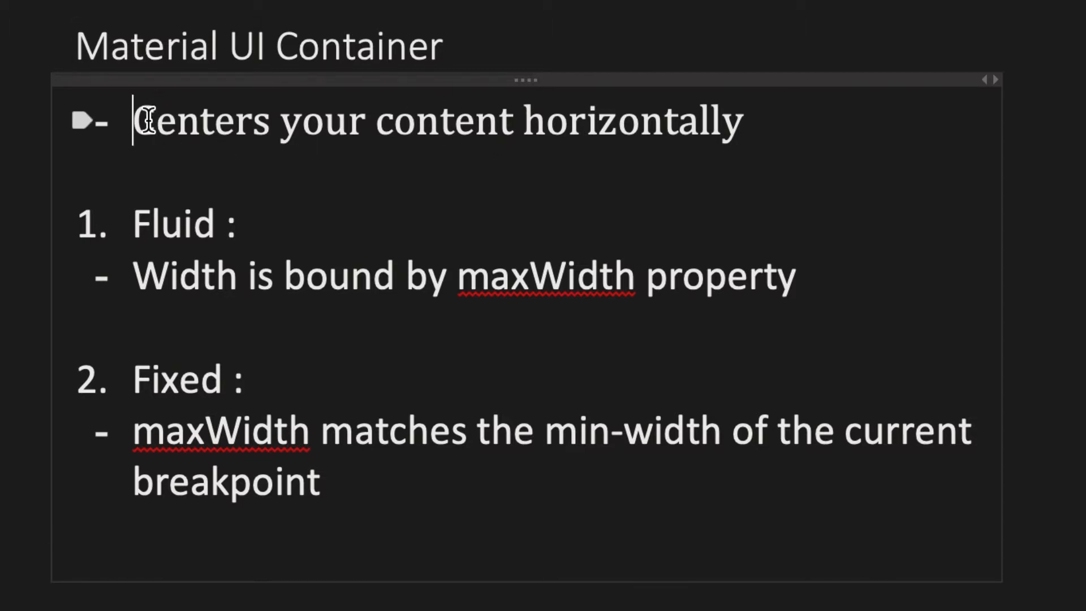
mouse_move(315, 120)
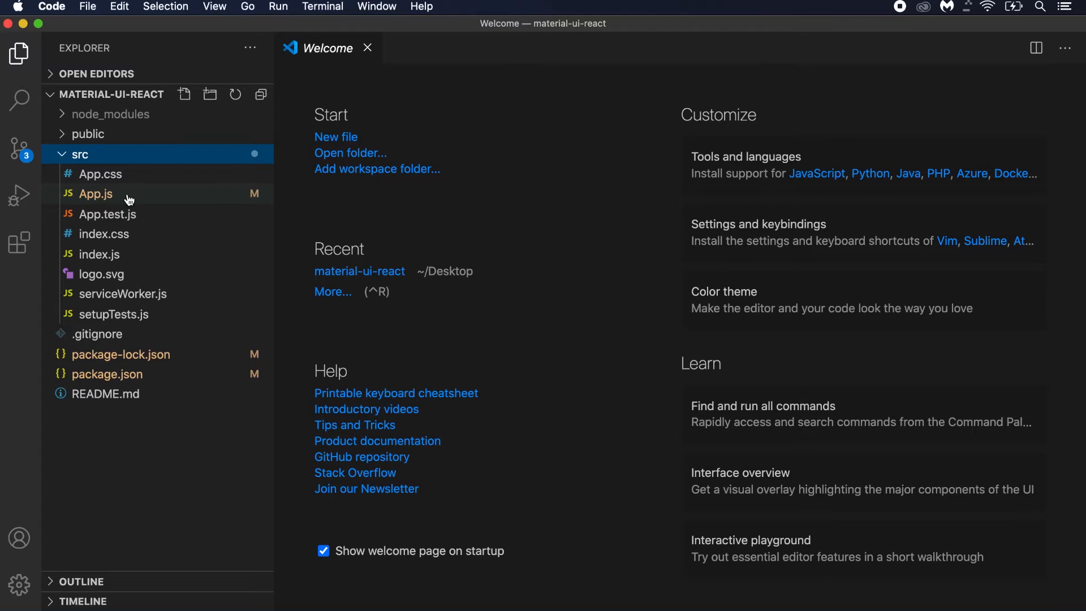
Open App.js and wrap an h3 'Hello World !!' heading in a Container
double_click(96, 193)
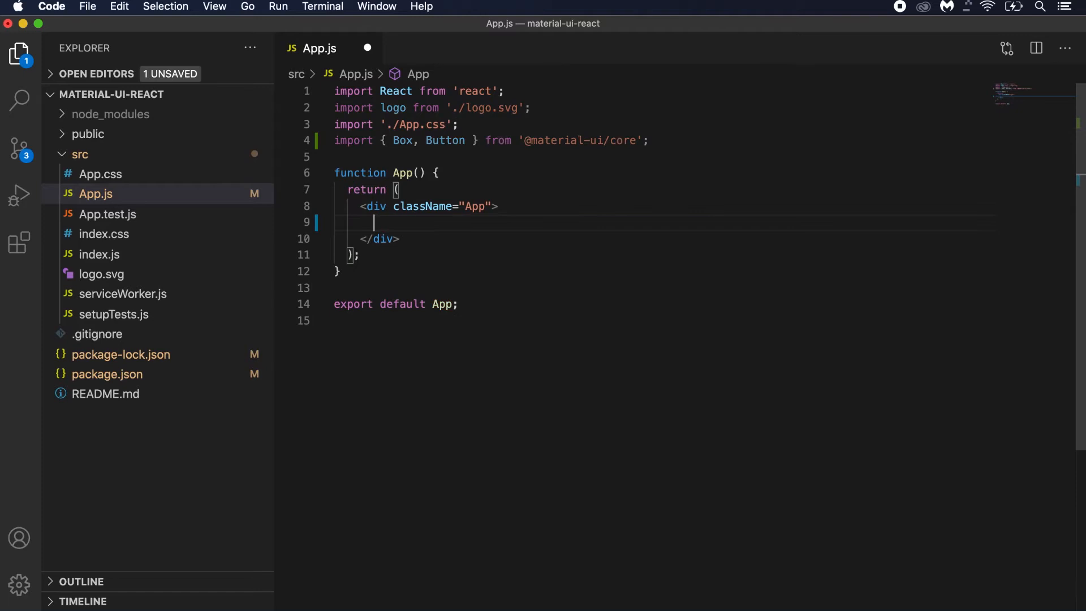
text(<Container)
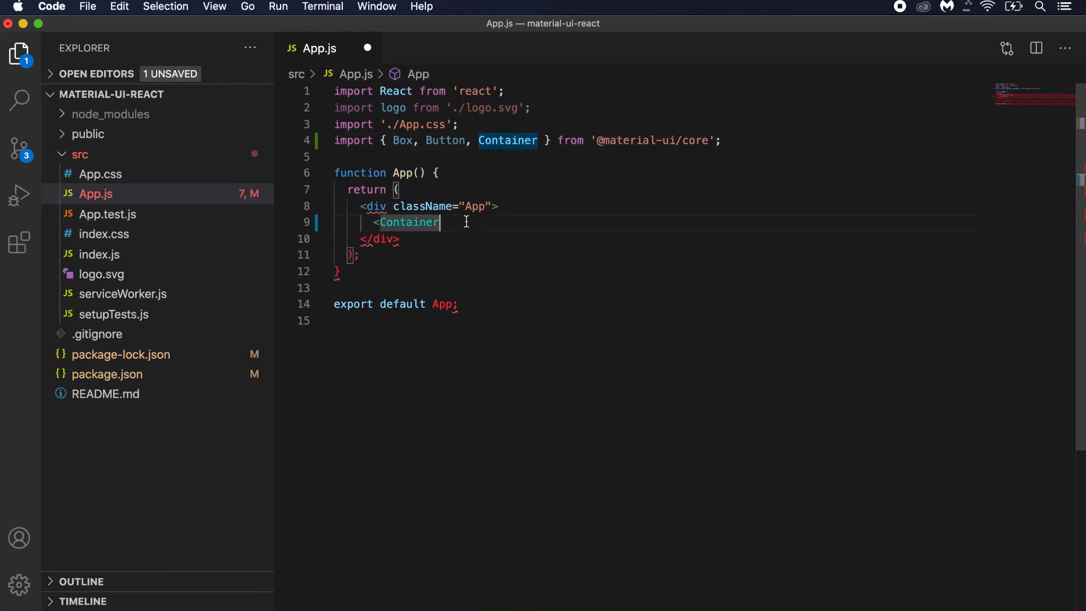
text(>)
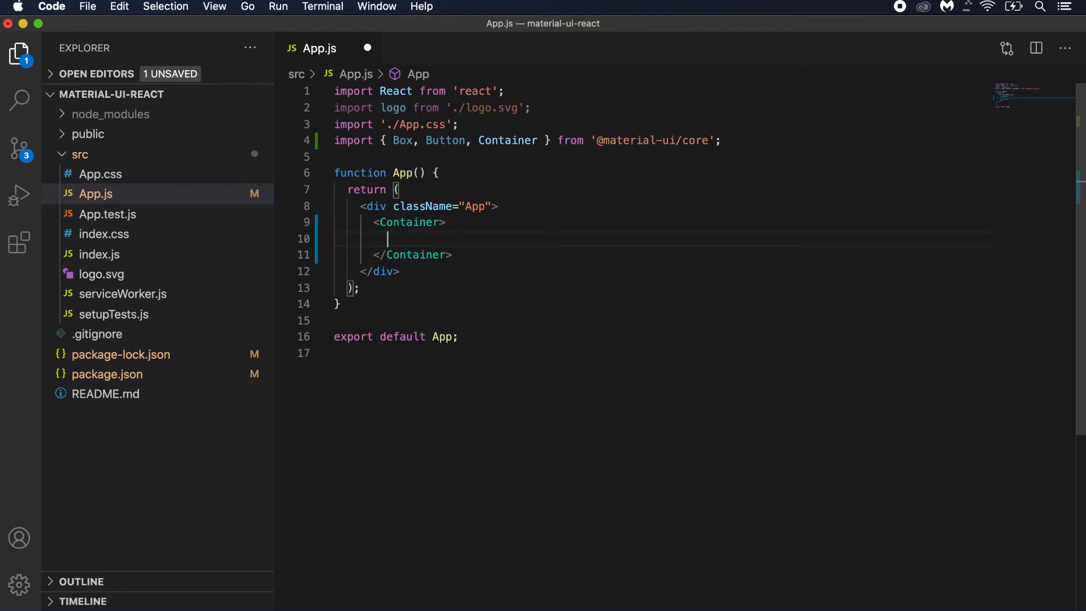
text(<h3></h3>)
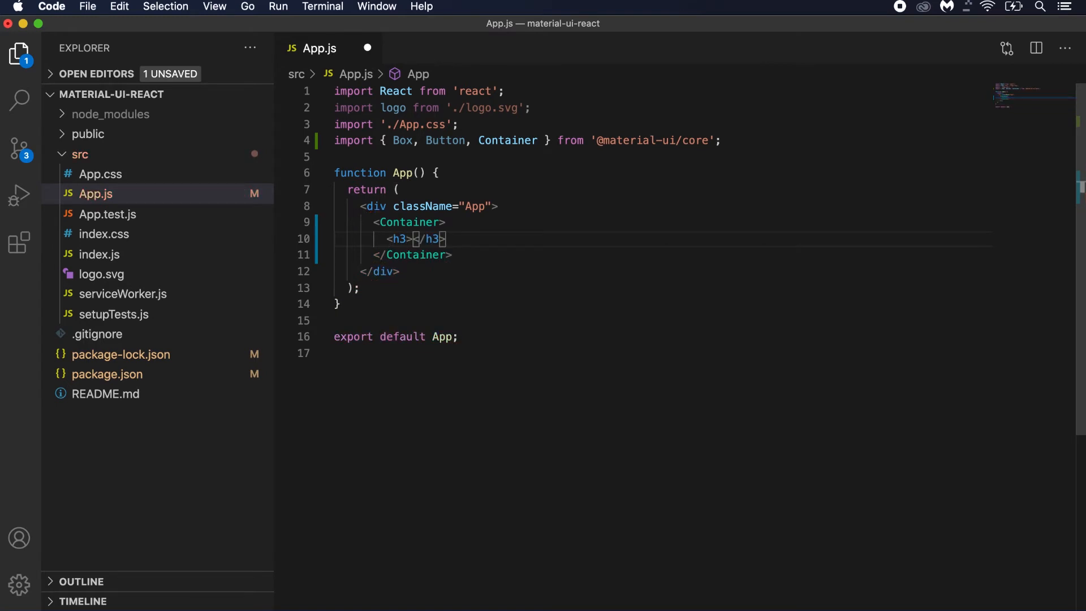
text(He)
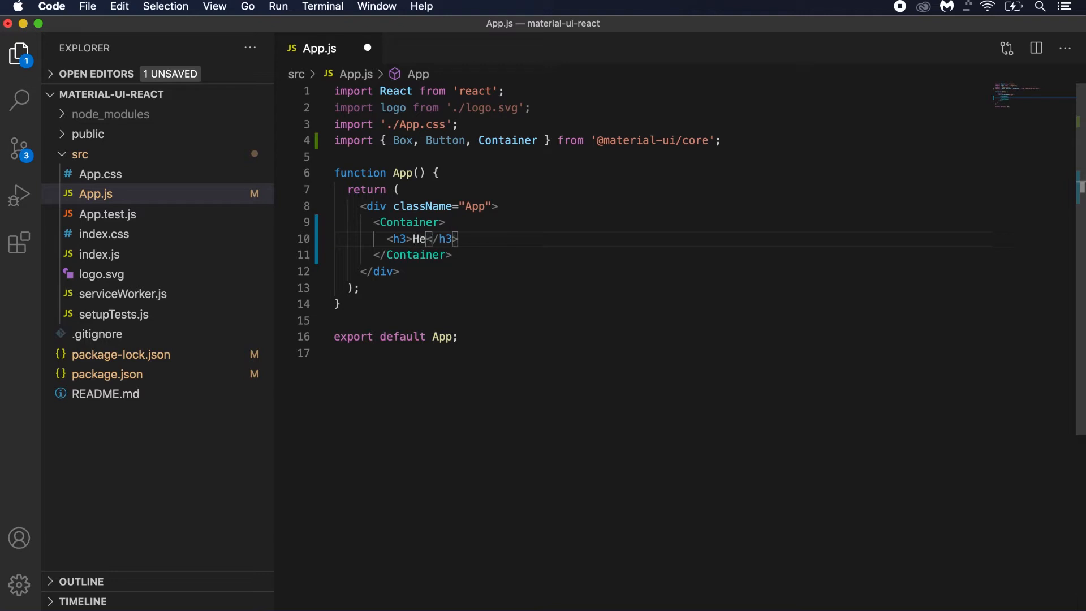
text(llo)
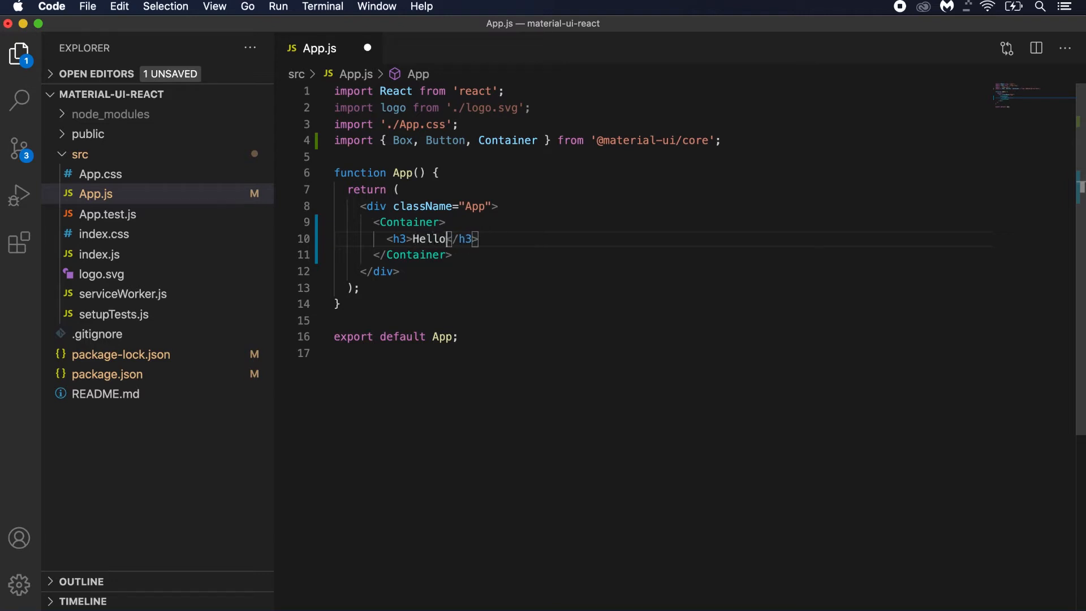
text(World)
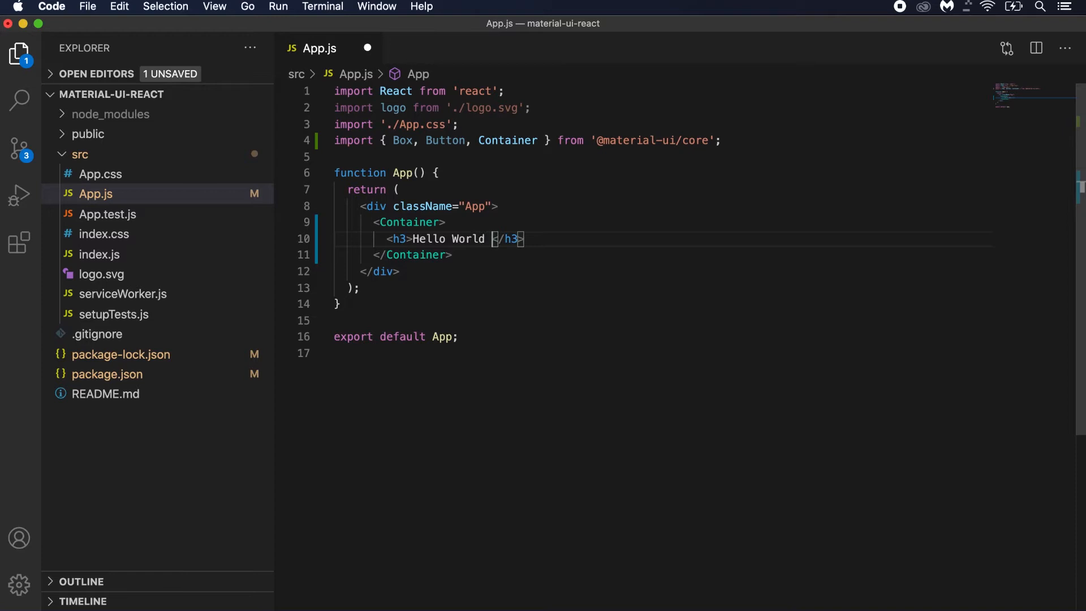
text(!!)
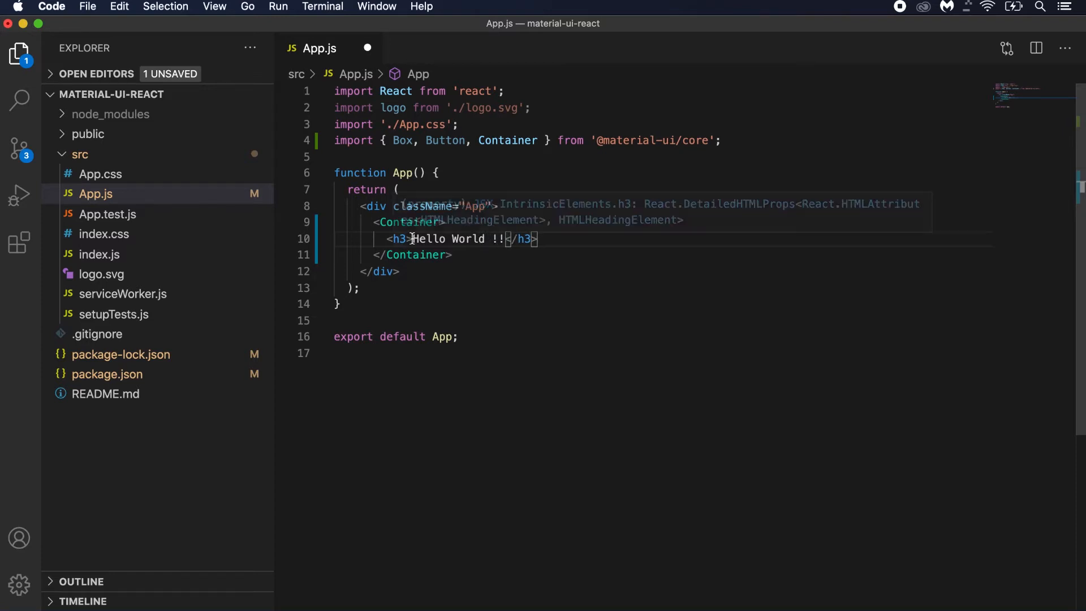
mouse_move(407, 222)
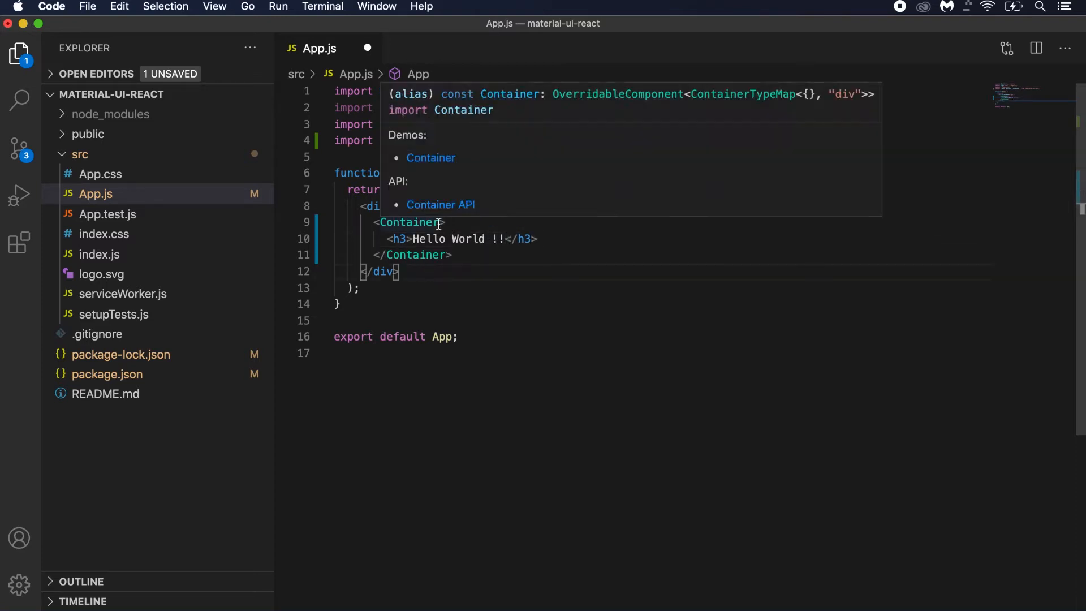
Style the Container with backgroundColor "blue" and save App.js
text(style=)
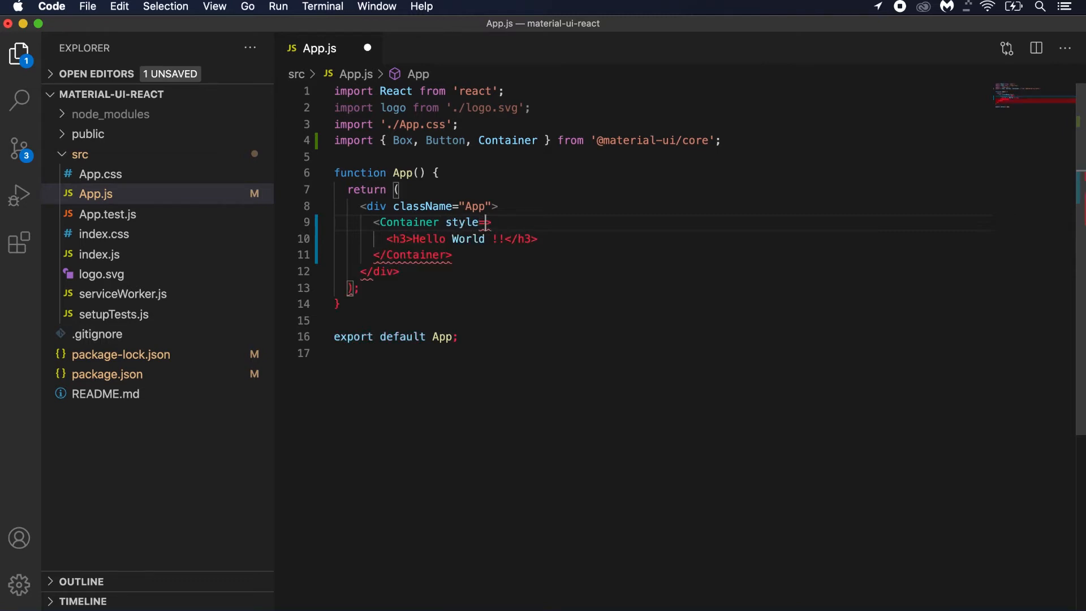
text({{backg)
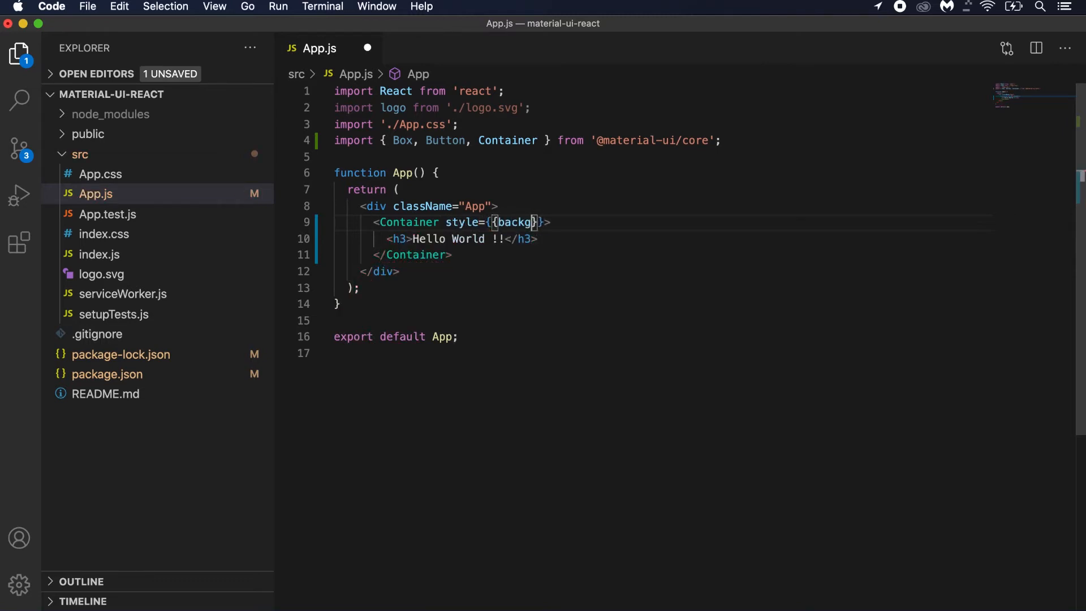
text(roundCol)
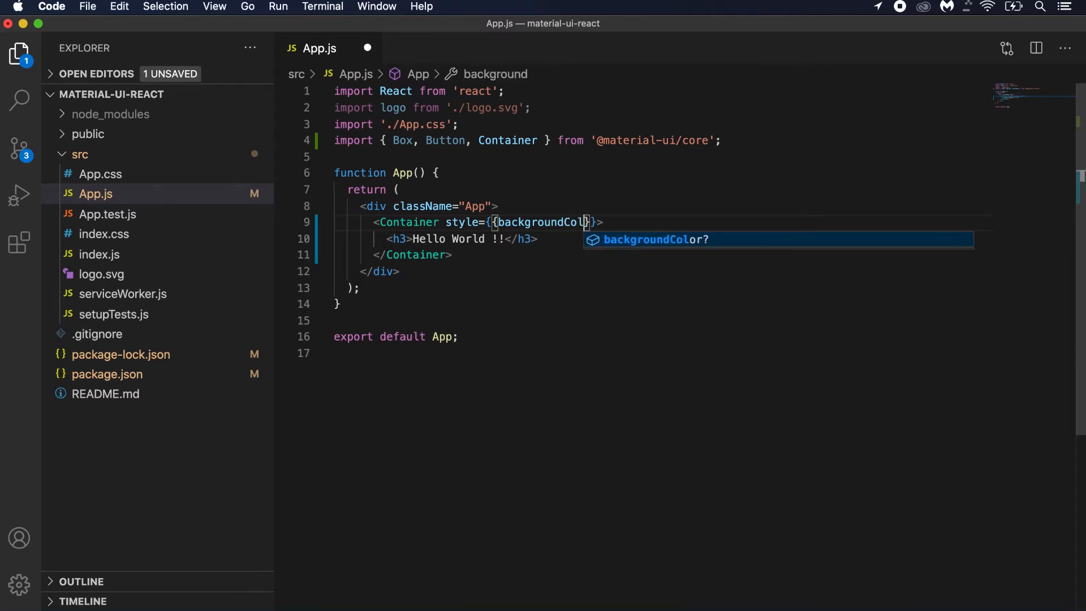
key(Tab)
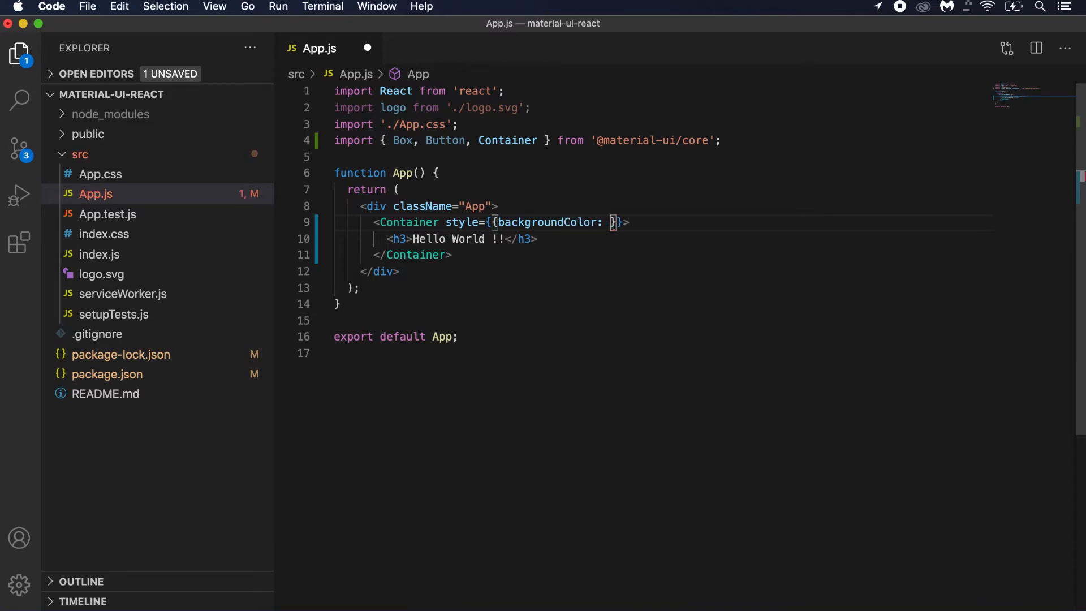
text("blue")
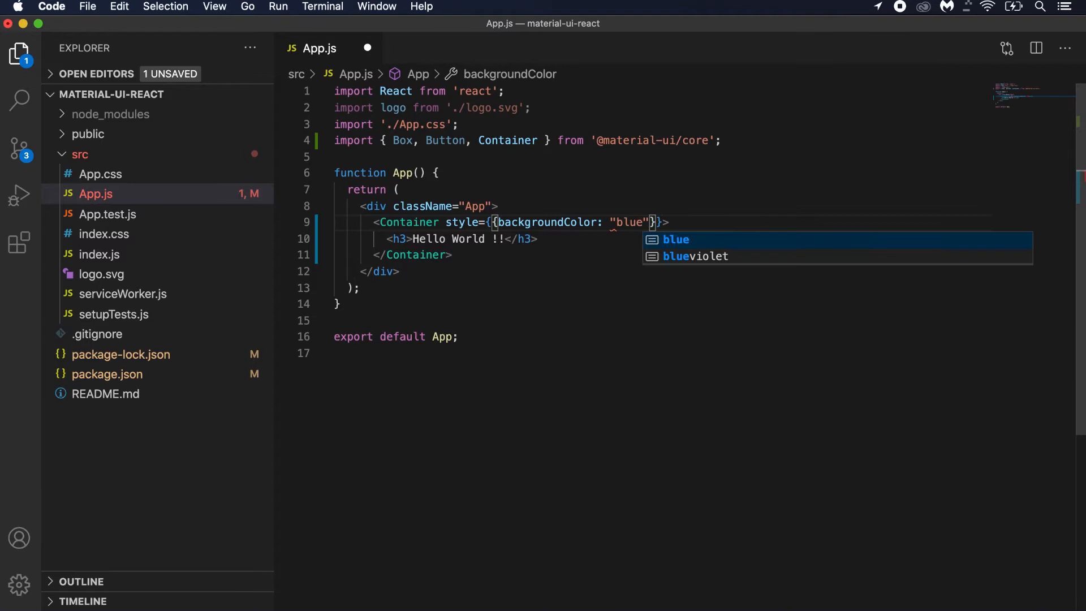
key(cmd+s)
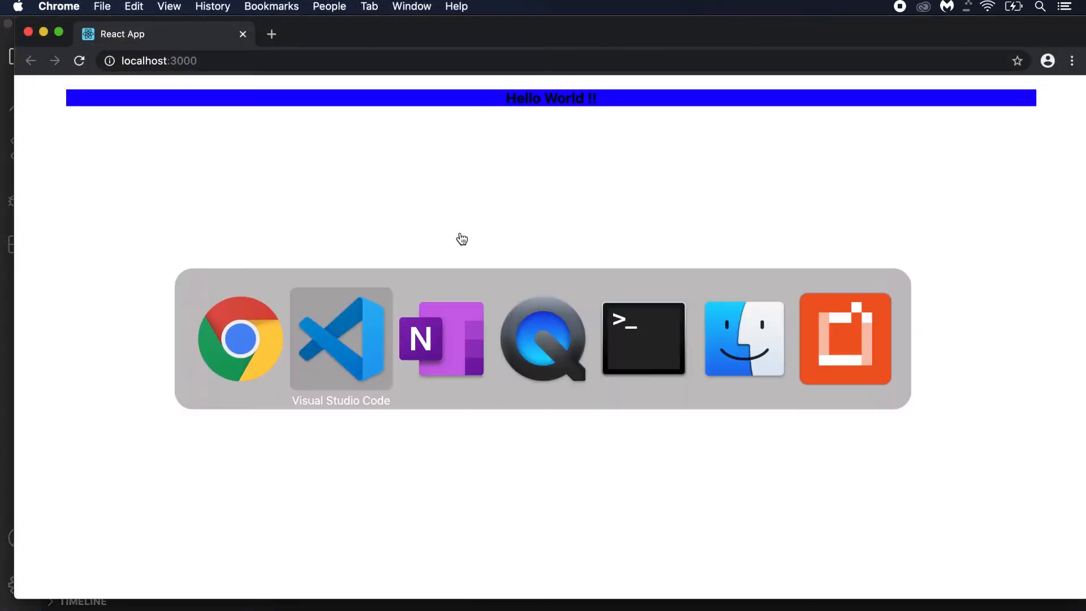
Inspect the blue Hello World bar in Chrome DevTools to view the Container's styles
click(441, 339)
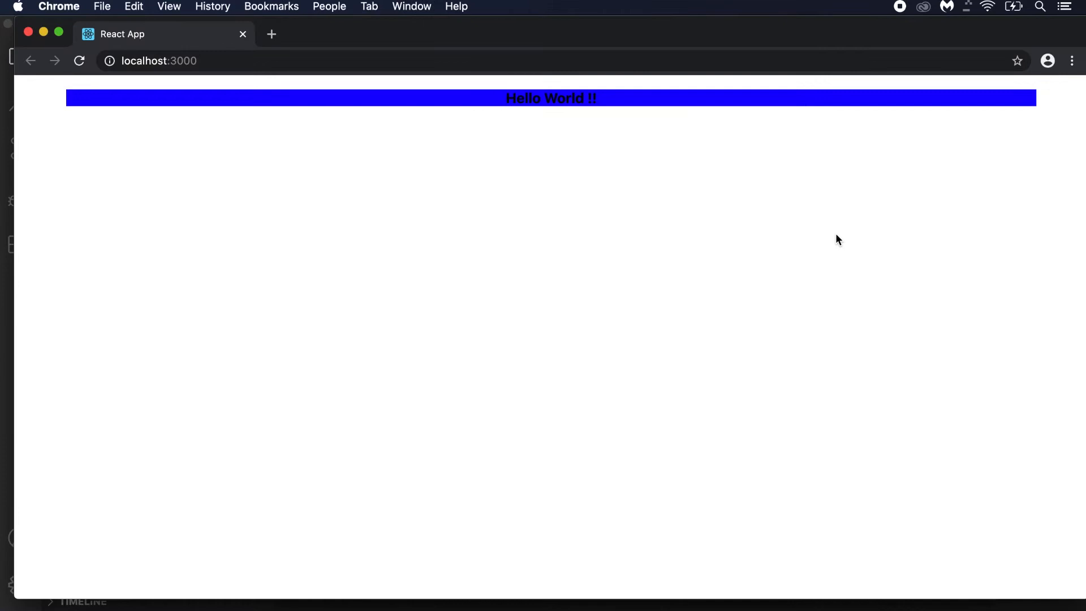
right_click(838, 240)
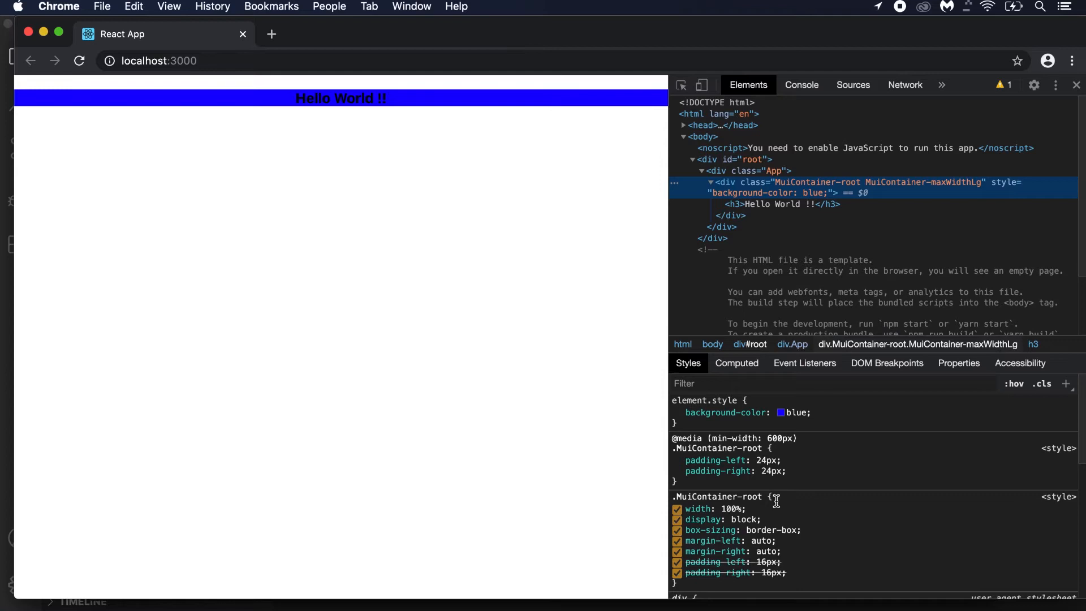
scroll(down, 3)
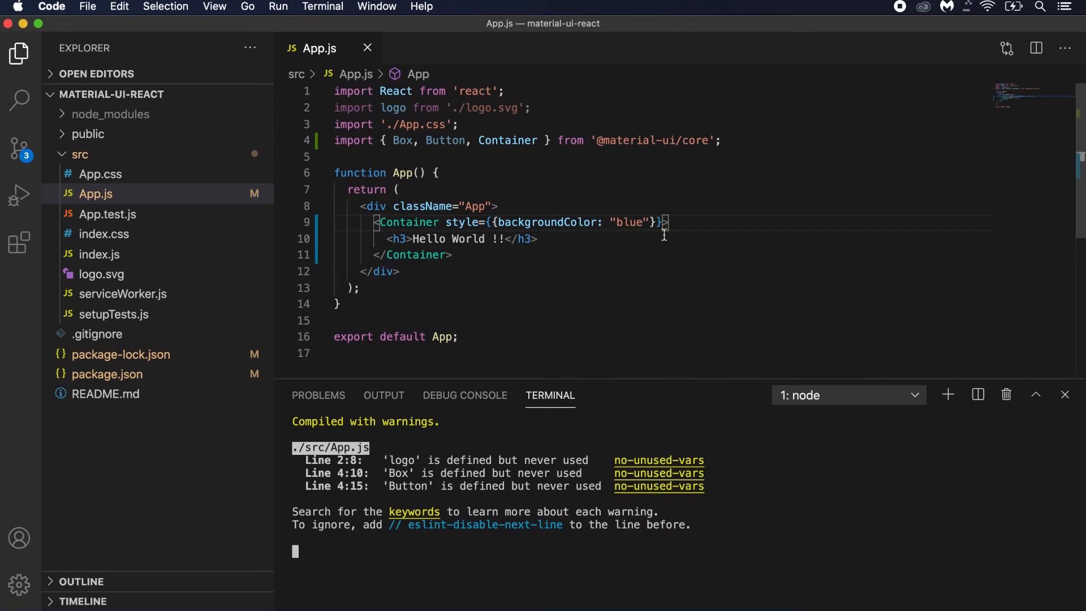
Set the Container's maxWidth to 'sm' and review its class in DevTools
text(m)
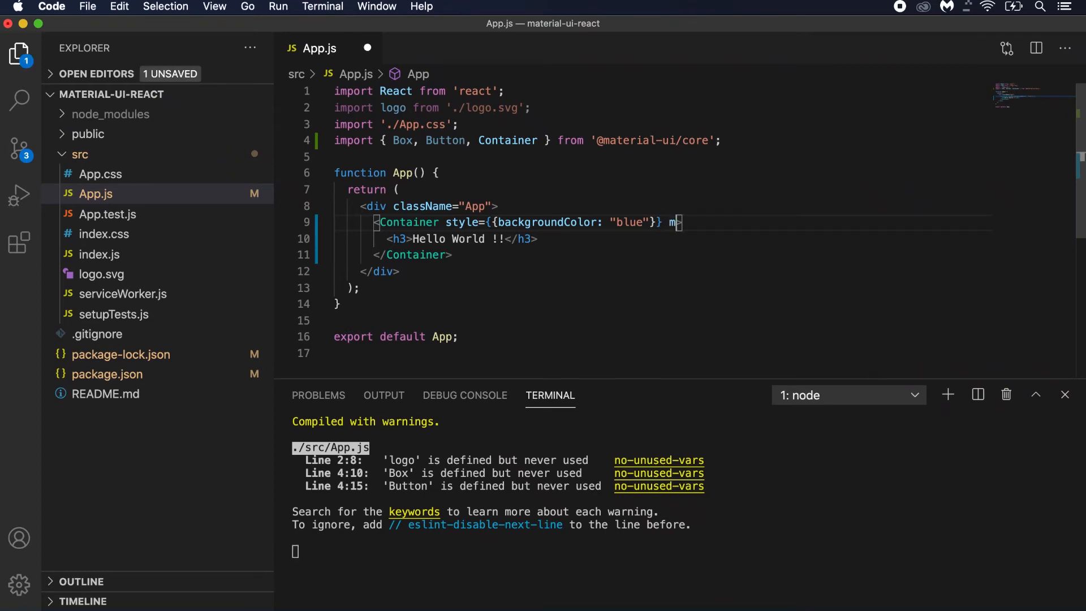
text(axWidth)
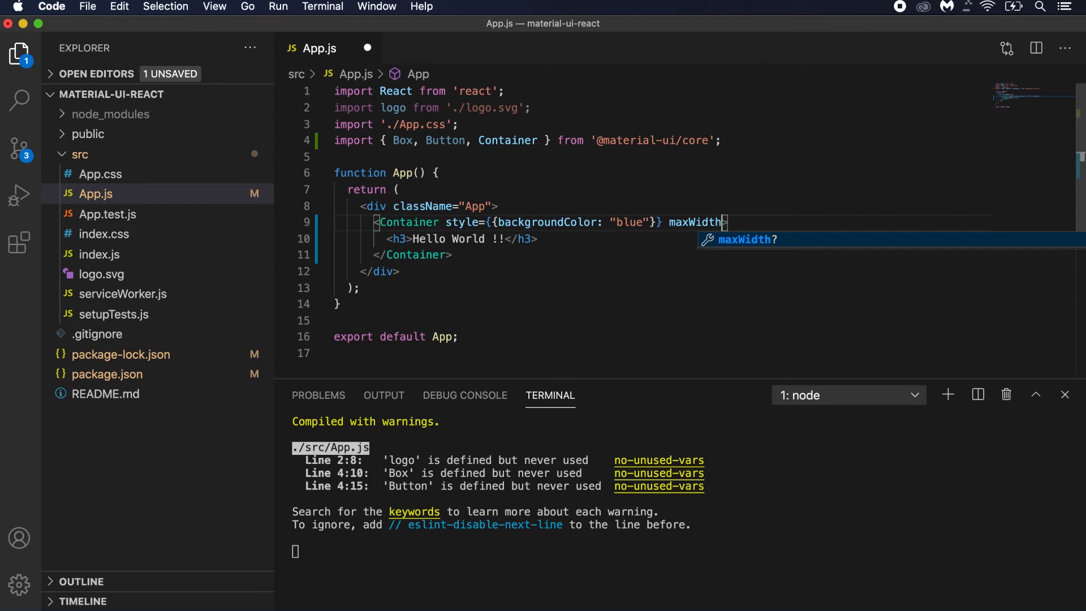
text(=)
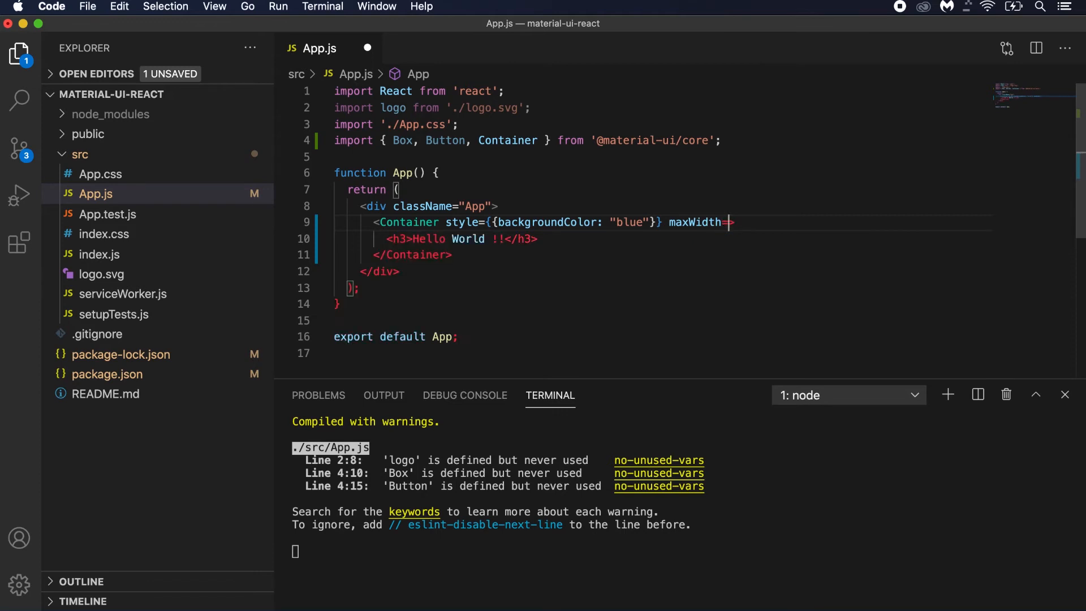
text('sm')
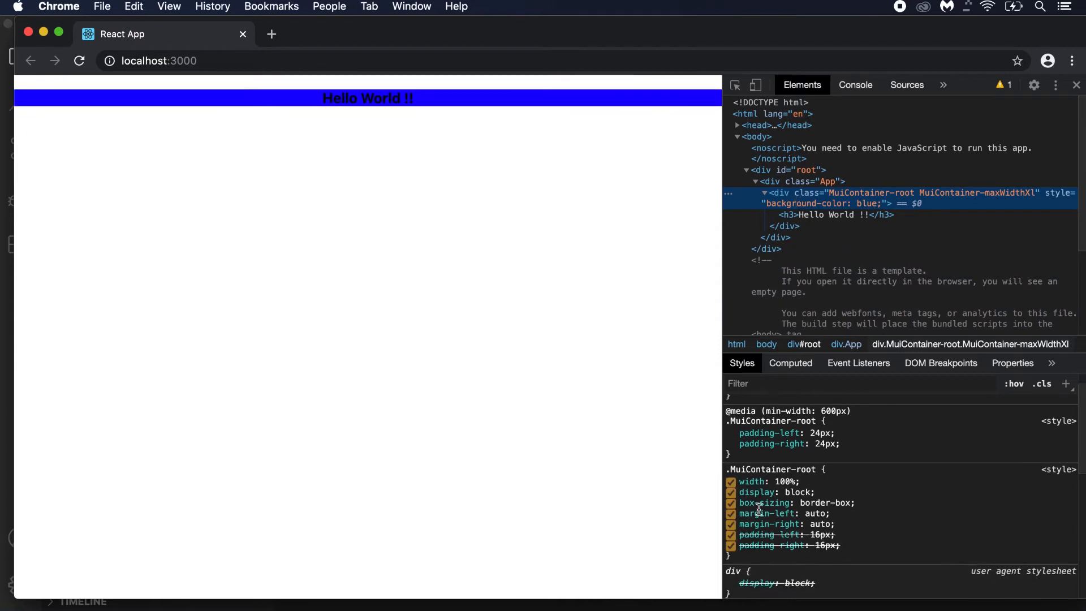
scroll(down, 3)
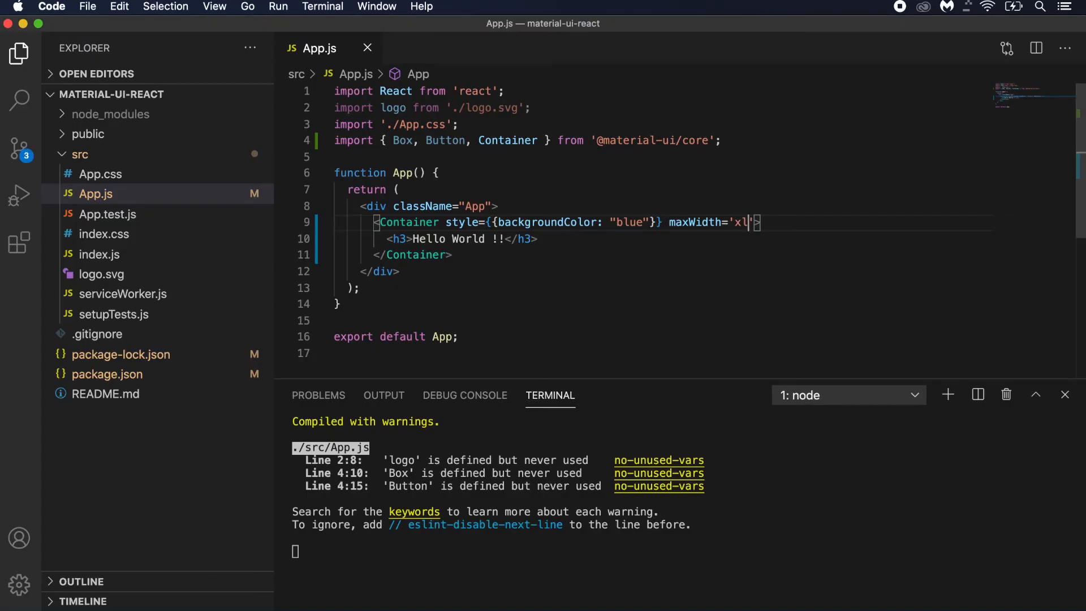
Replace the 'xl' maxWidth value with 'md'
key(Backspace)
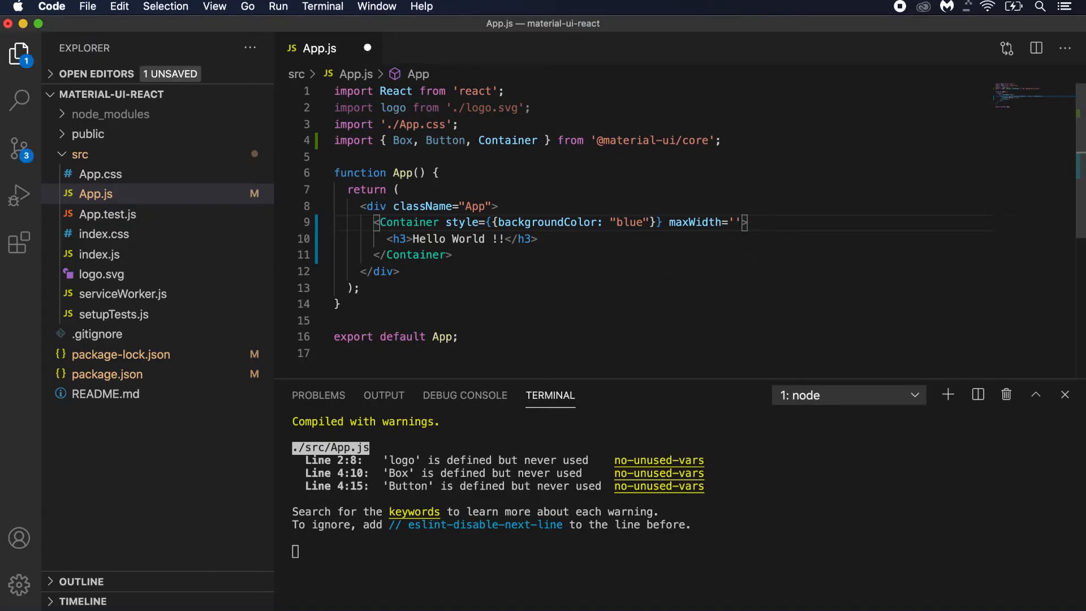
text(md)
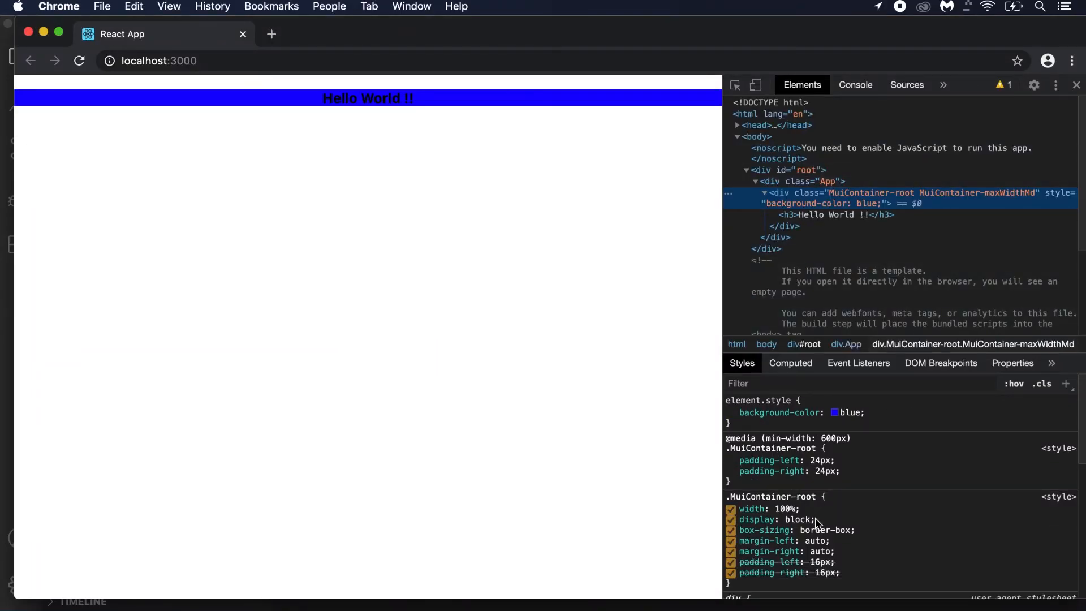
scroll(down, 3)
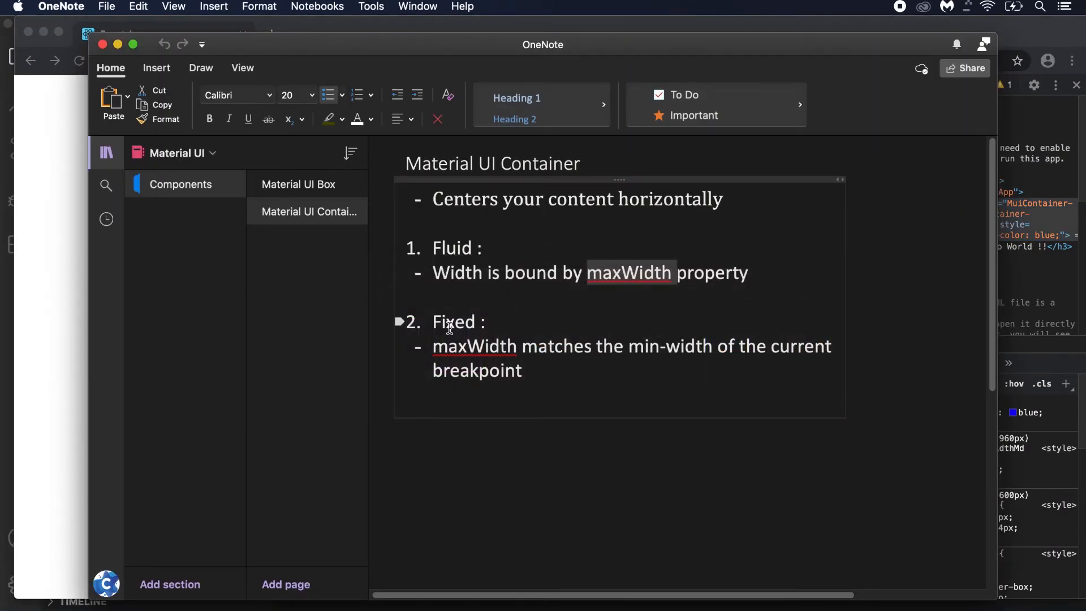
double_click(453, 321)
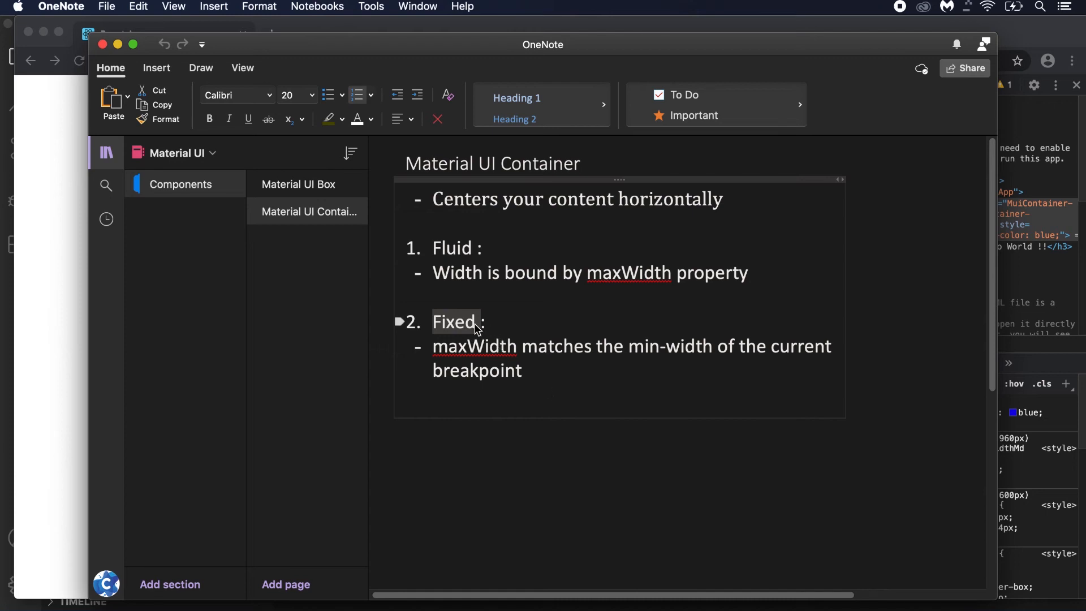
mouse_move(684, 346)
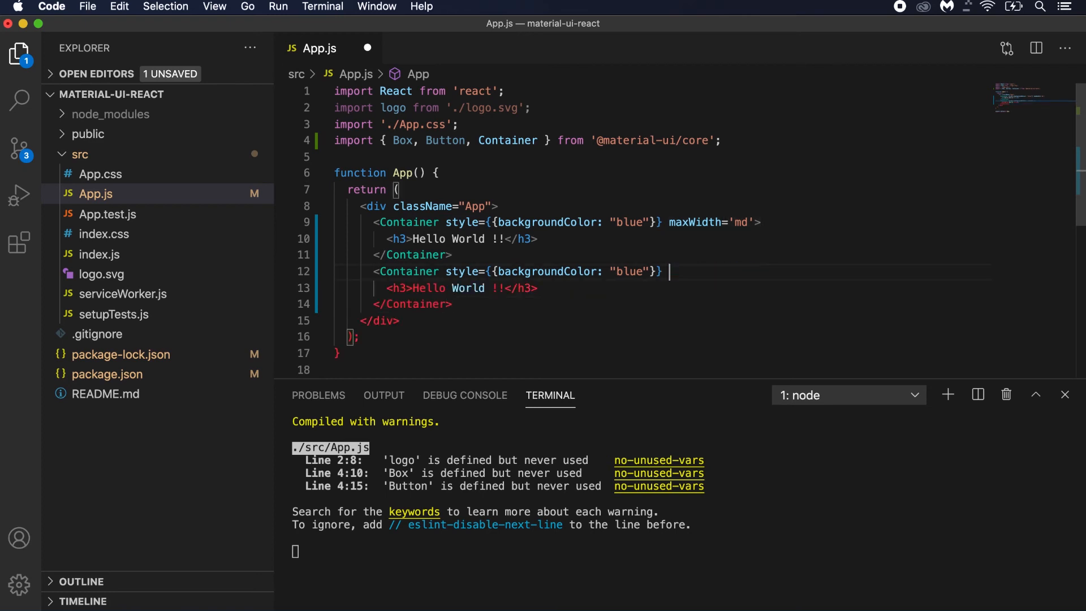
Add the fixed prop to the duplicated Container and change its background to red
text(f>)
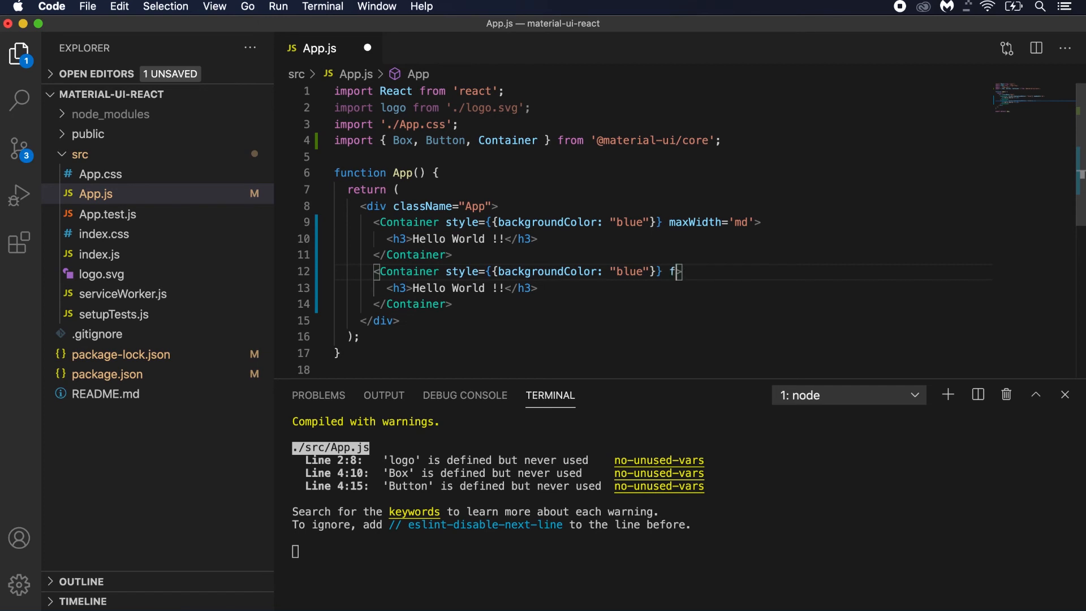
text(ixed)
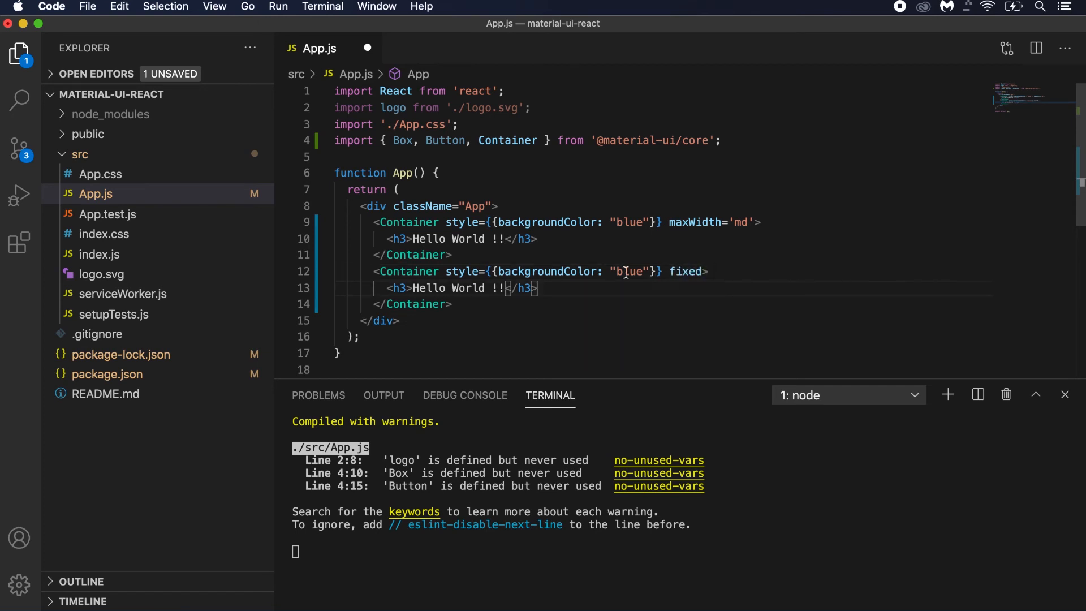
text(red)
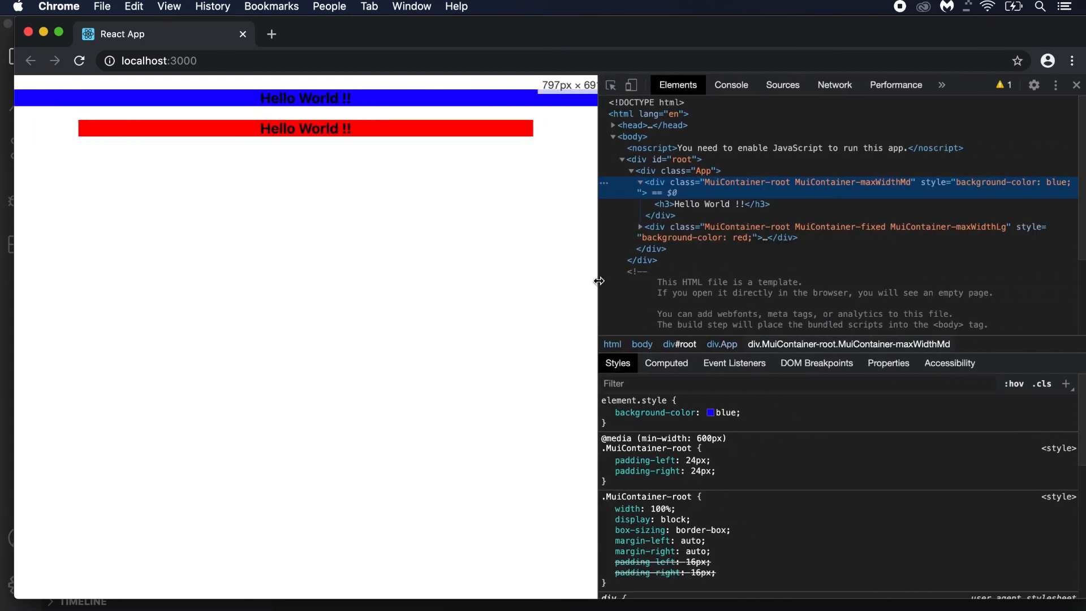
Resize the viewport via DevTools to compare both bars, then select Container in App.js
drag(598, 281, 485, 280)
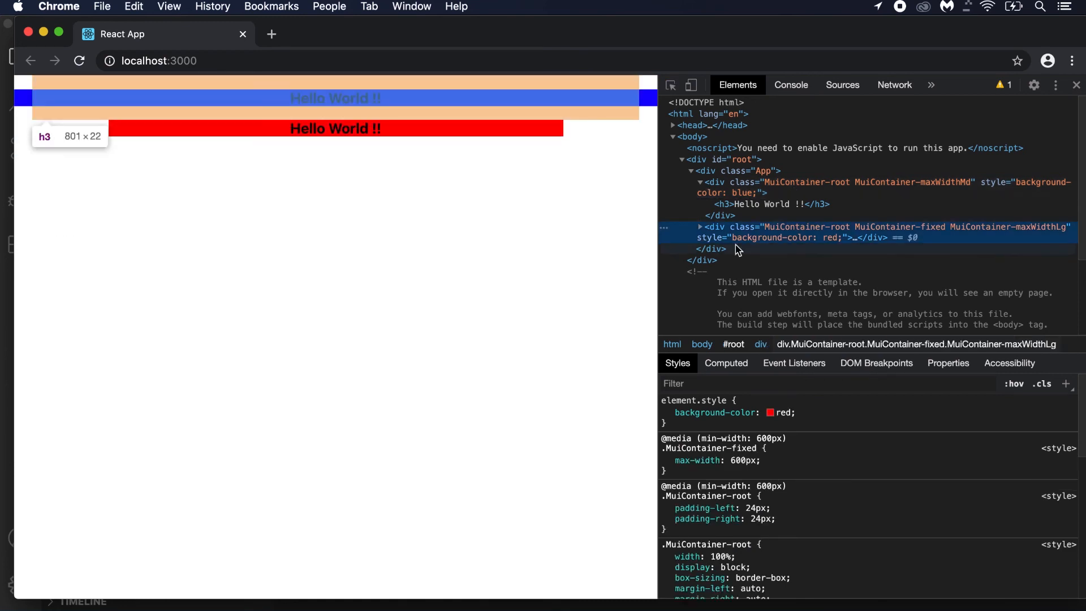
mouse_move(658, 376)
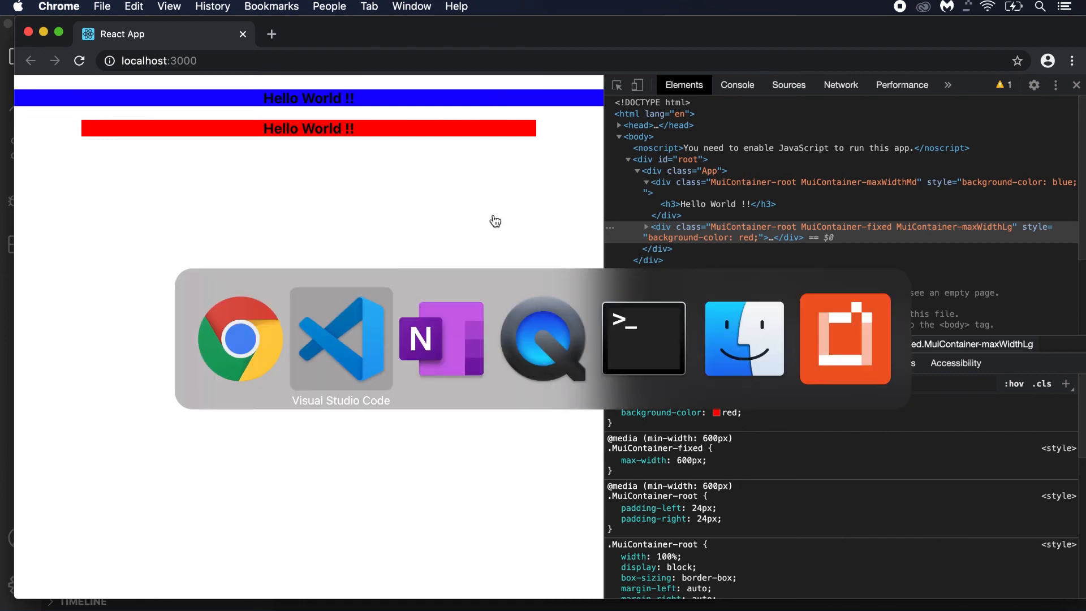
click(340, 339)
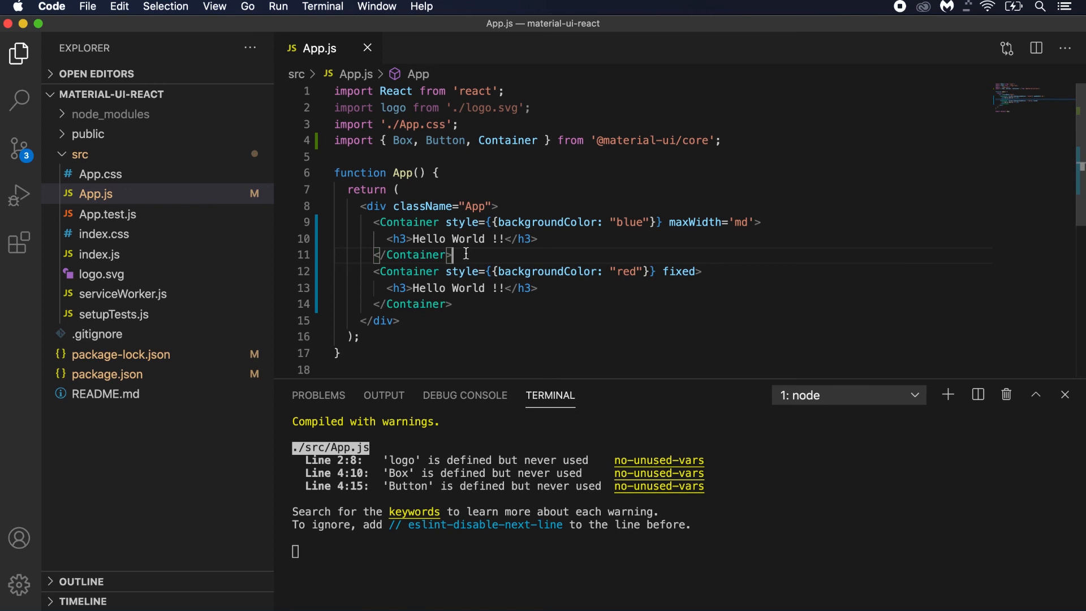
double_click(415, 254)
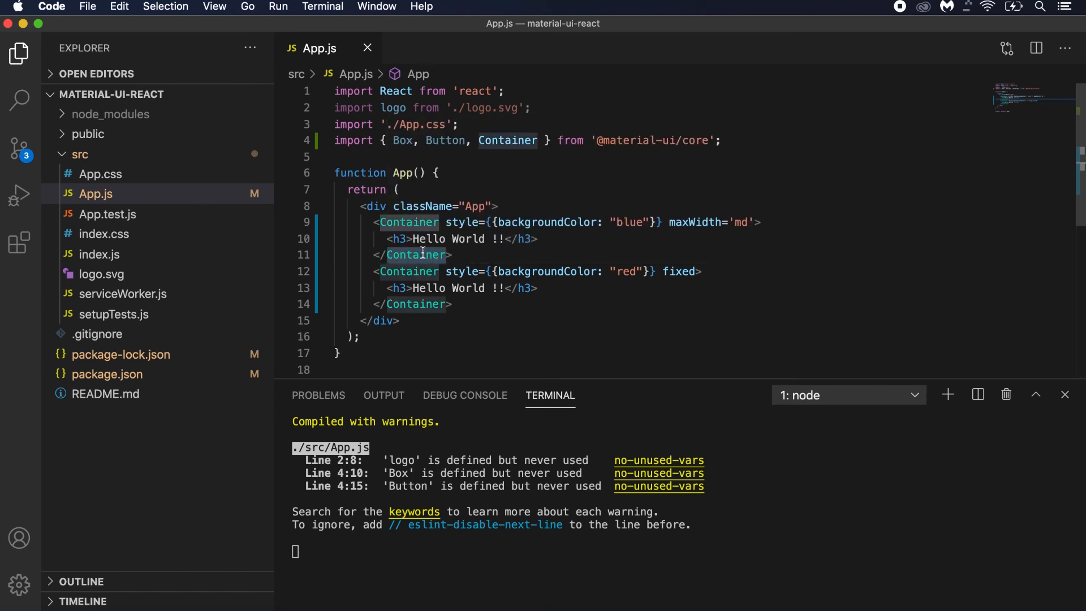